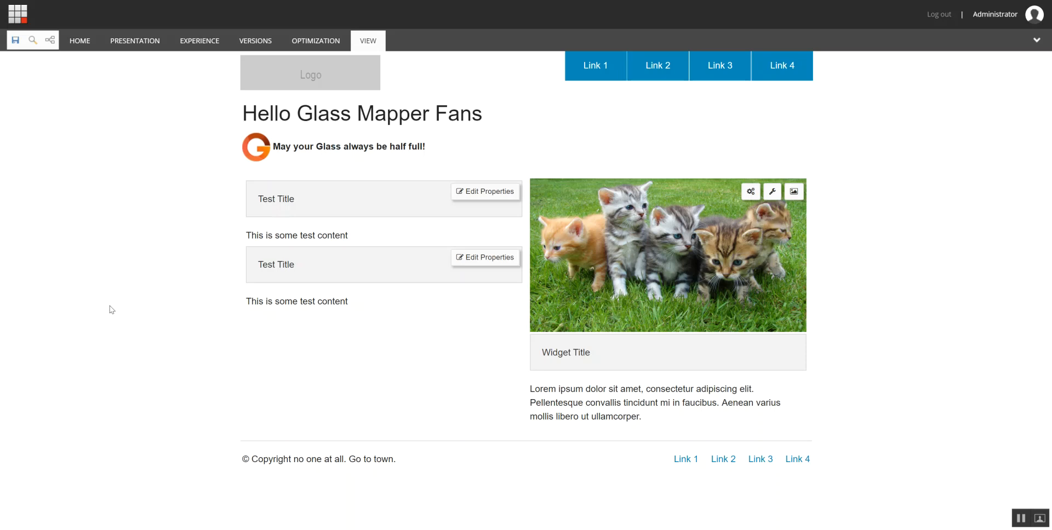
pyautogui.moveTo(217, 280)
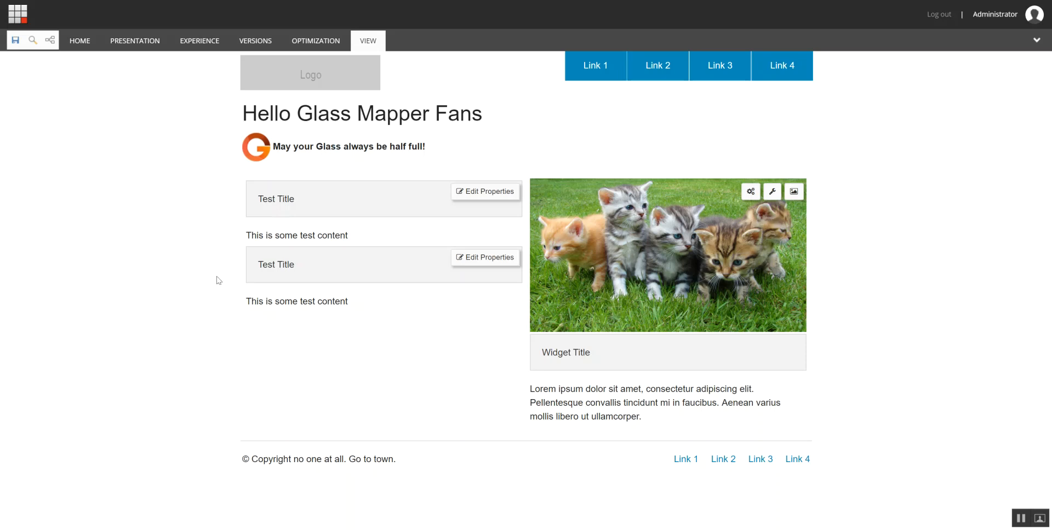
pyautogui.moveTo(484, 191)
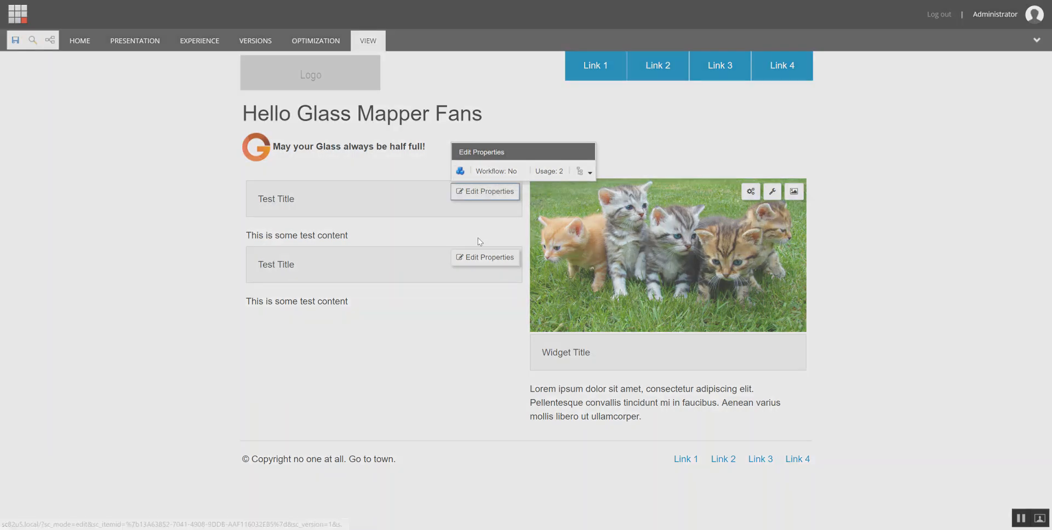
# Show the floating edit frame toolbar on the first Test Title block's Edit Properties.
pyautogui.click(484, 191)
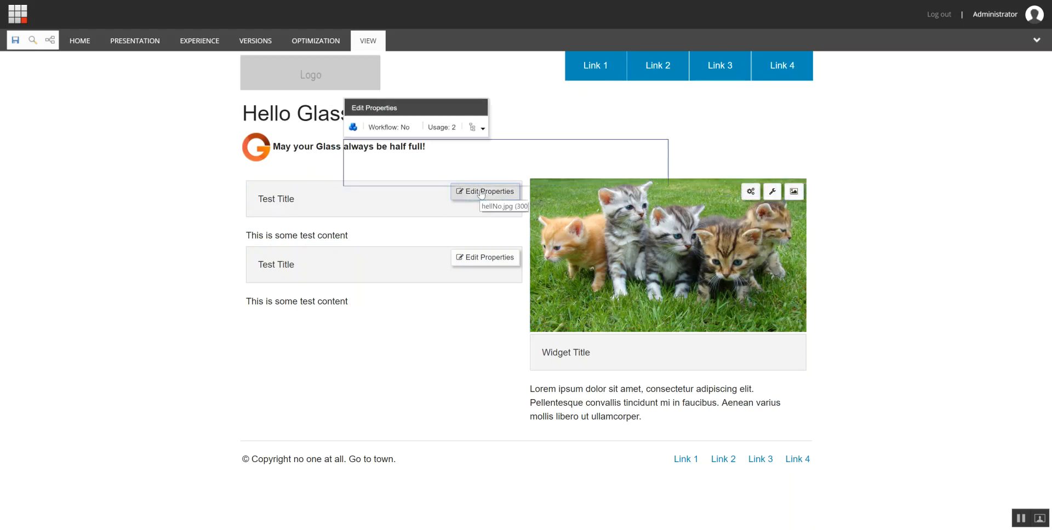
pyautogui.click(485, 192)
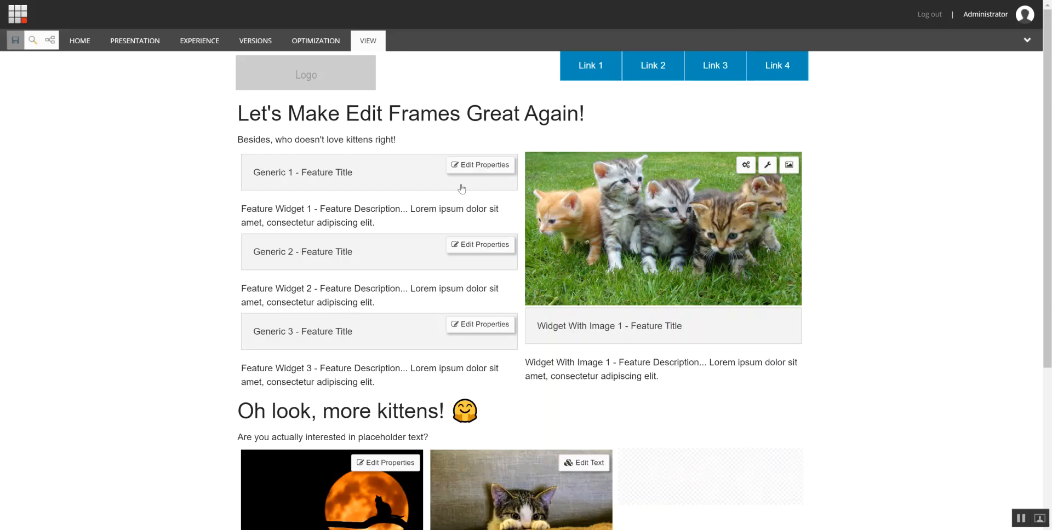
pyautogui.click(479, 165)
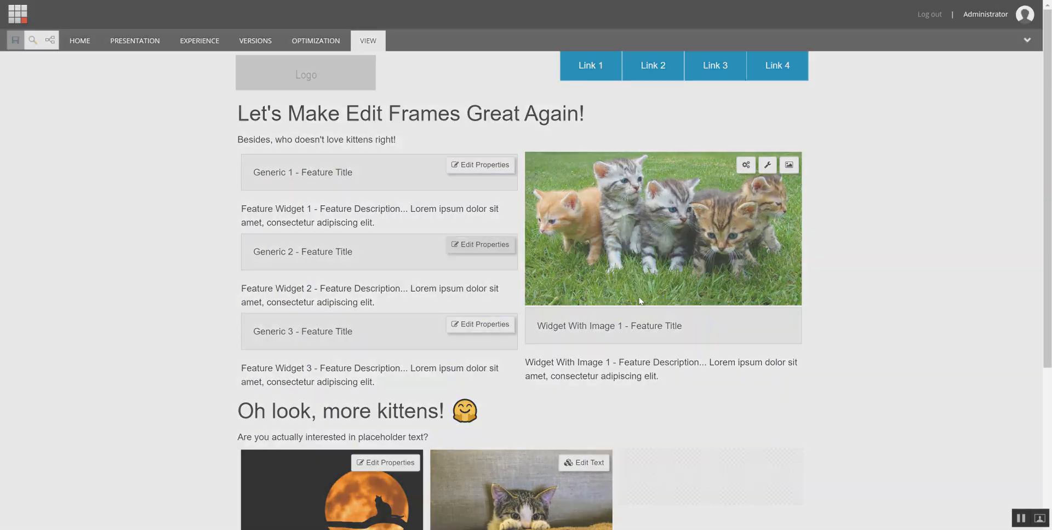
pyautogui.moveTo(642, 222)
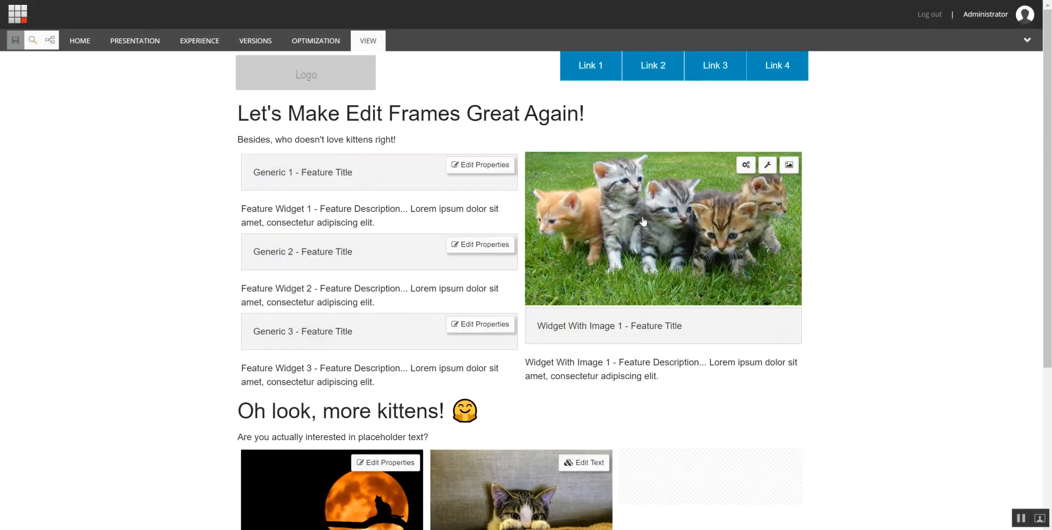
pyautogui.click(767, 164)
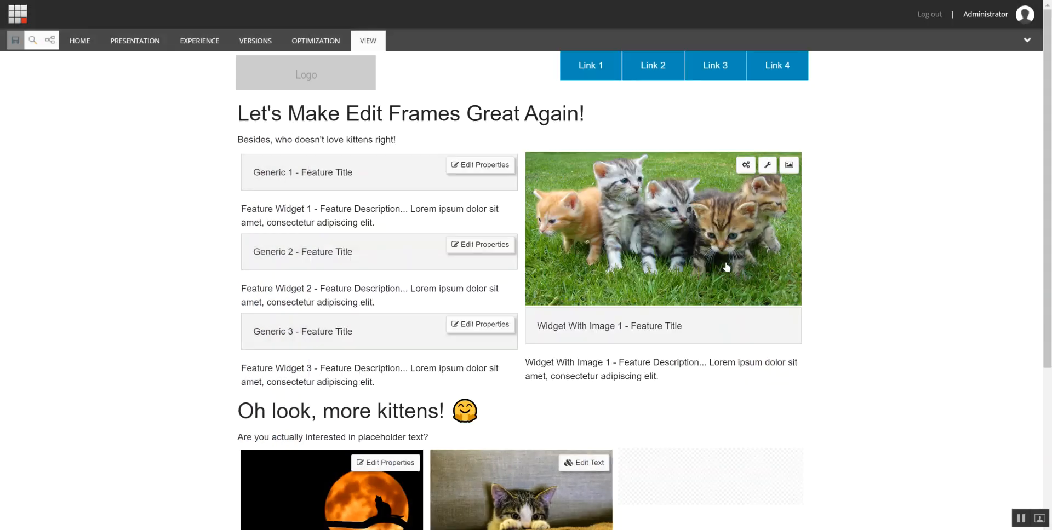
pyautogui.click(767, 165)
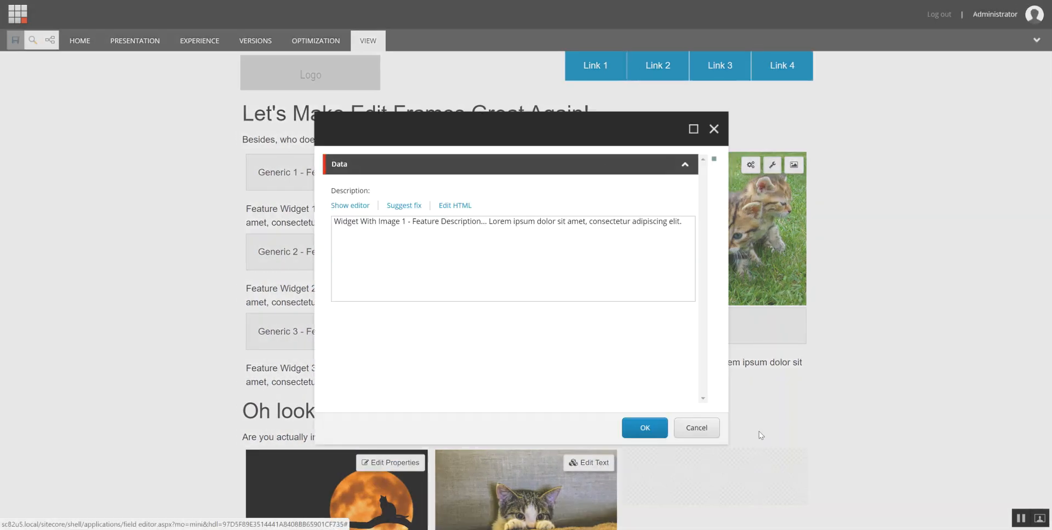
pyautogui.click(643, 427)
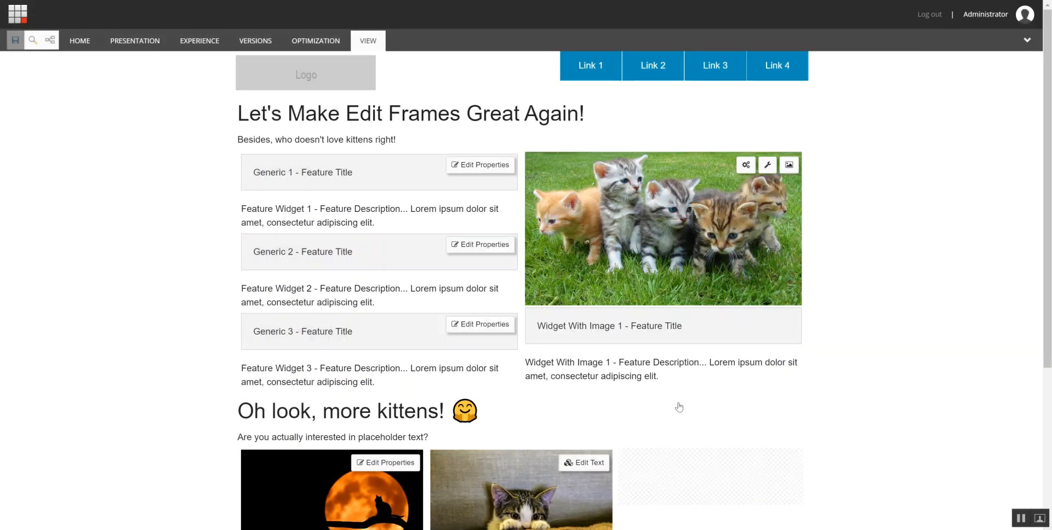
pyautogui.scroll(-3)
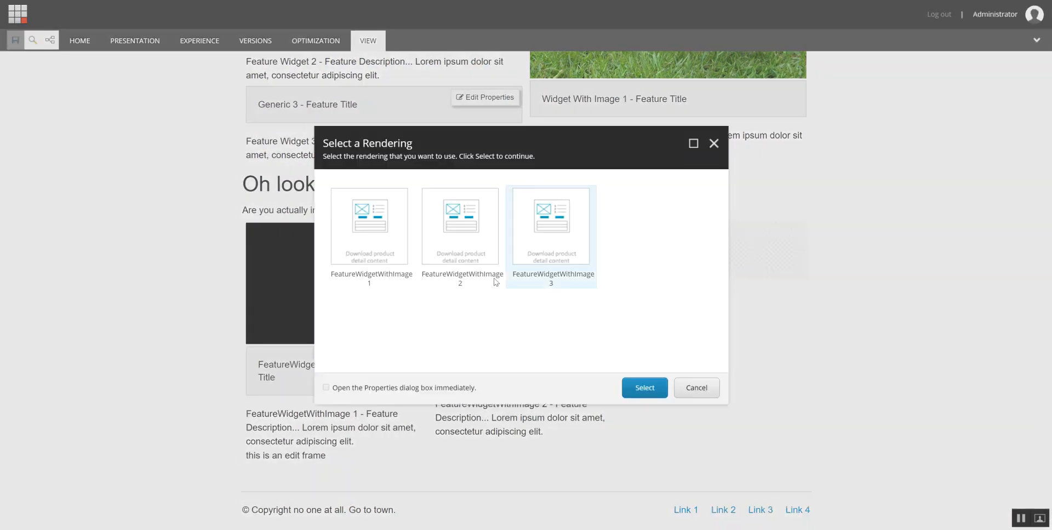
# Select the FeatureWidgetWithImage 3 rendering and cancel the Title field dialog without changes.
pyautogui.click(643, 388)
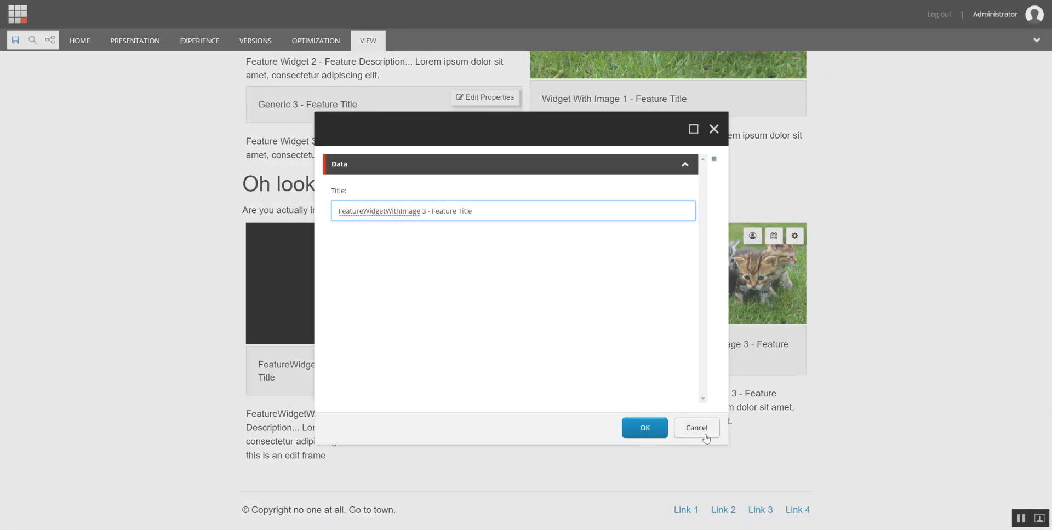
pyautogui.click(696, 427)
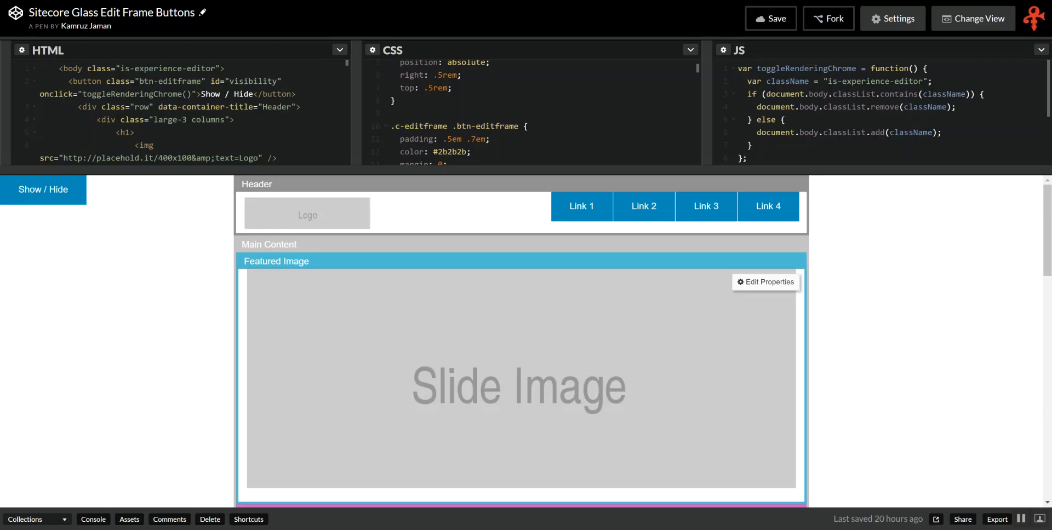
pyautogui.scroll(-3)
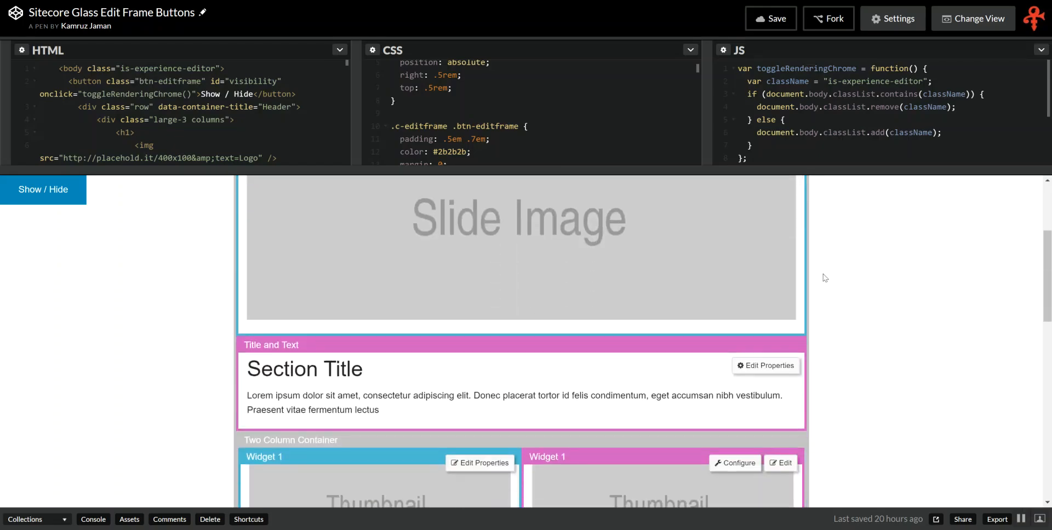
pyautogui.scroll(-3)
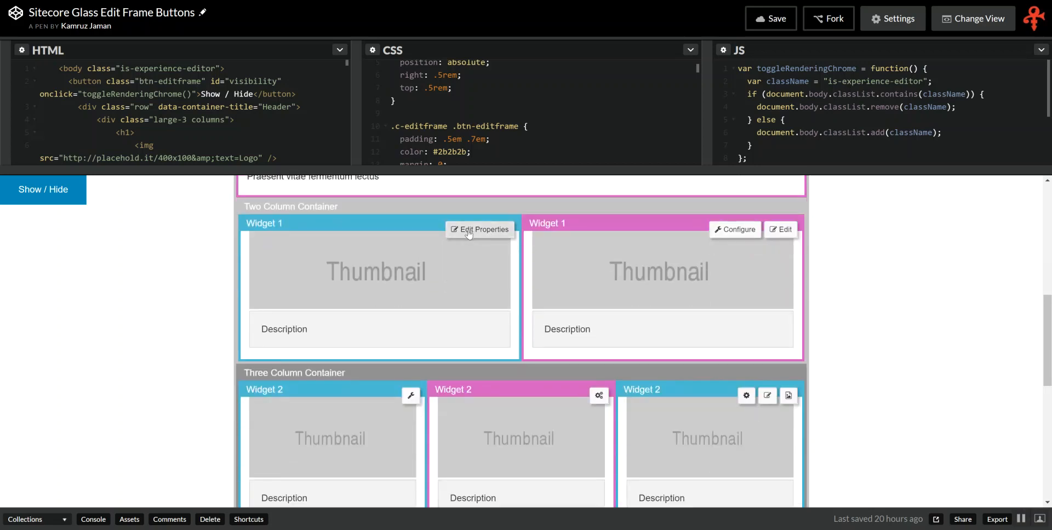
pyautogui.moveTo(660, 187)
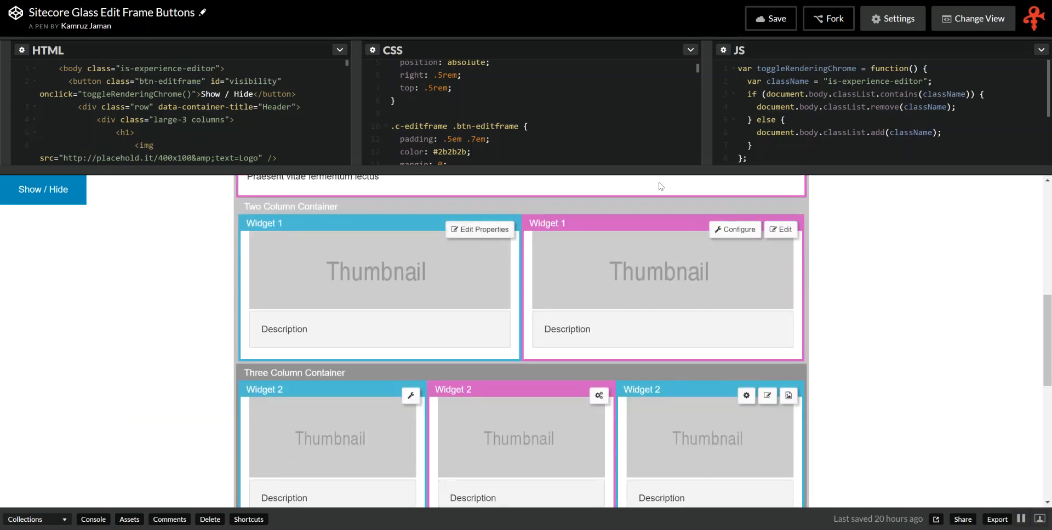
pyautogui.moveTo(562, 258)
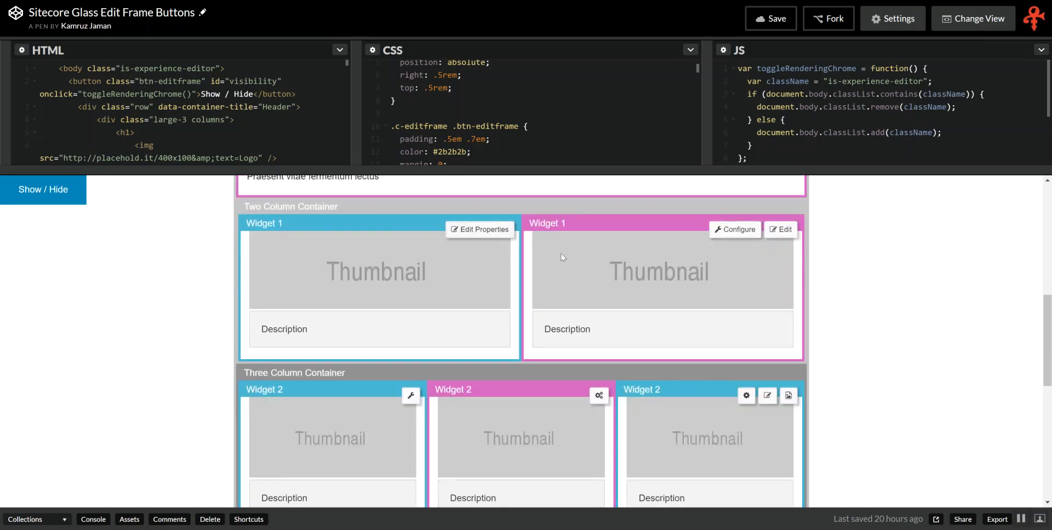
pyautogui.scroll(-3)
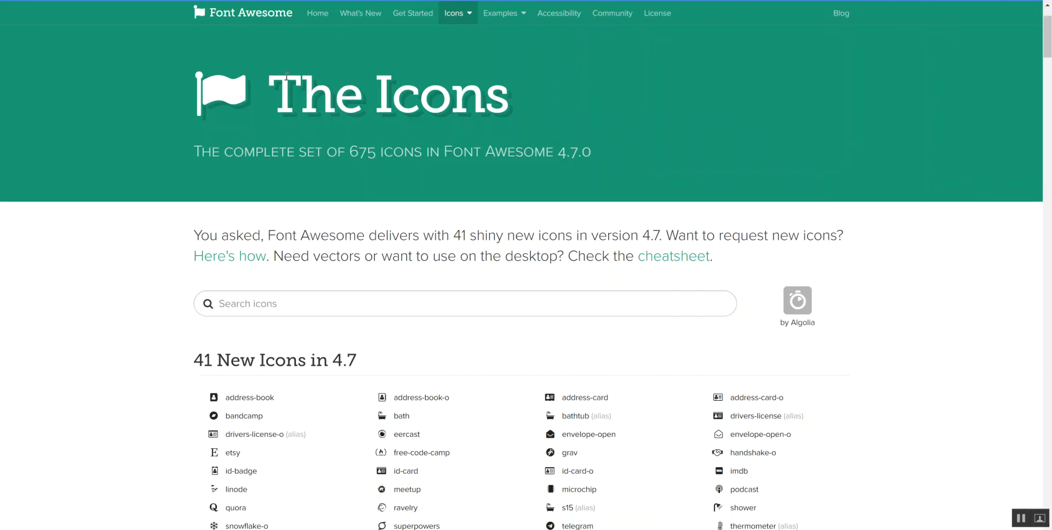
pyautogui.scroll(-3)
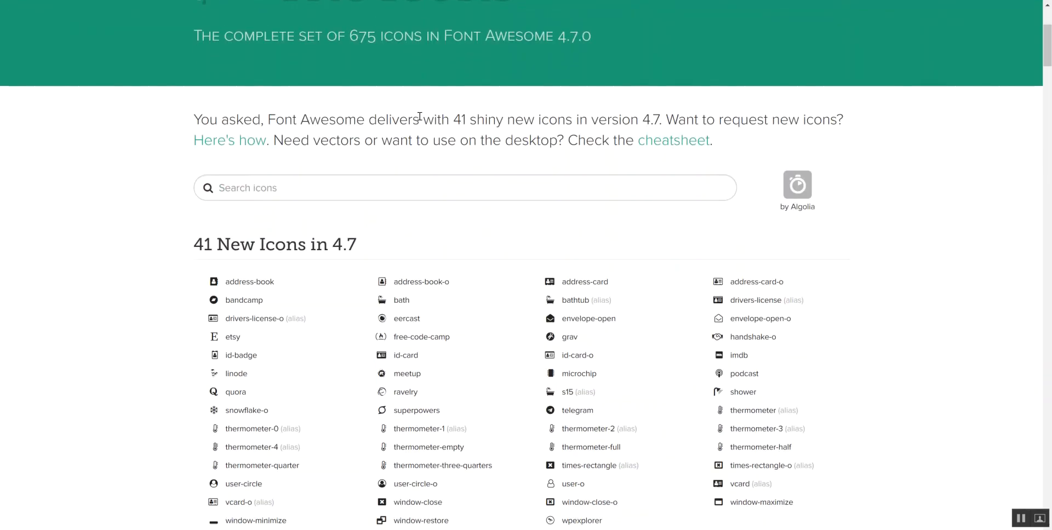
pyautogui.scroll(-3)
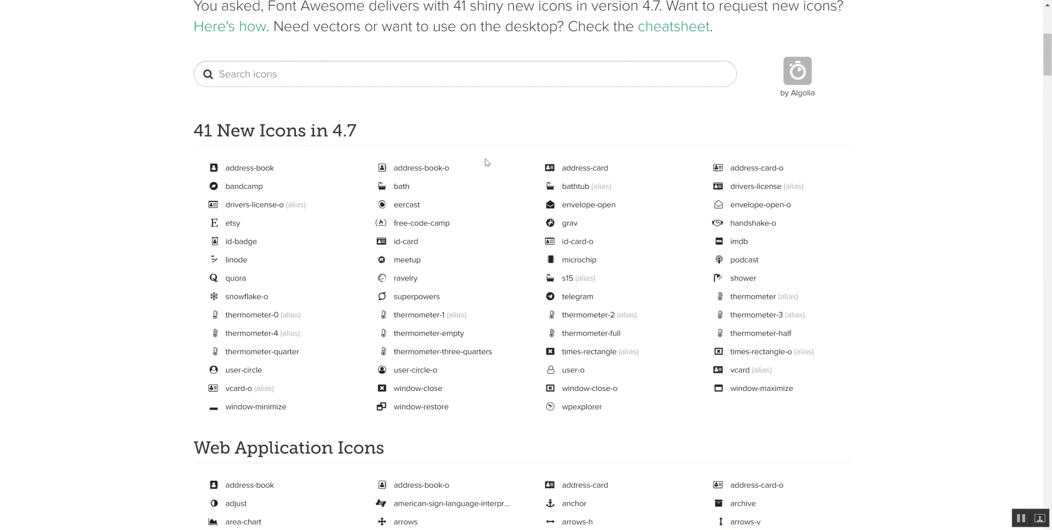
pyautogui.scroll(-3)
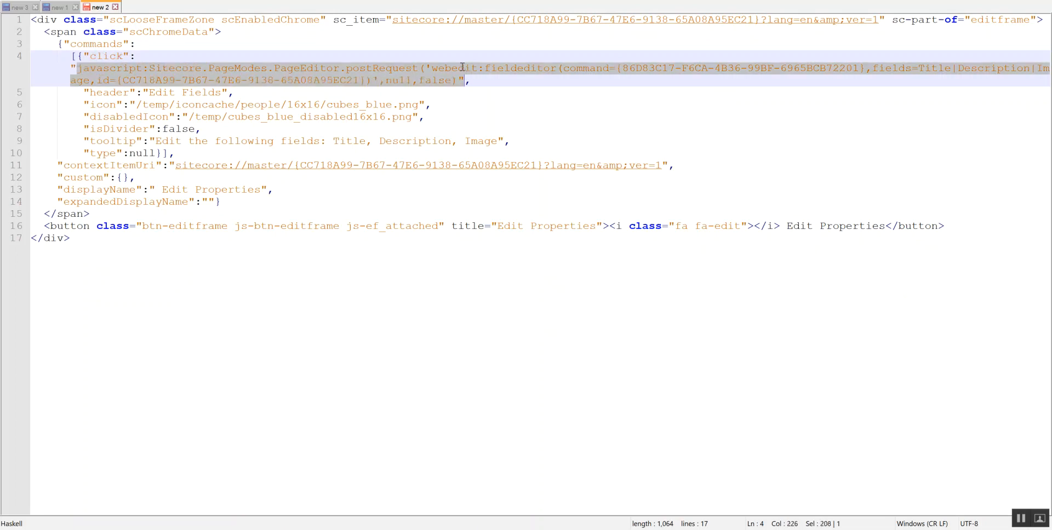
pyautogui.doubleClick(520, 68)
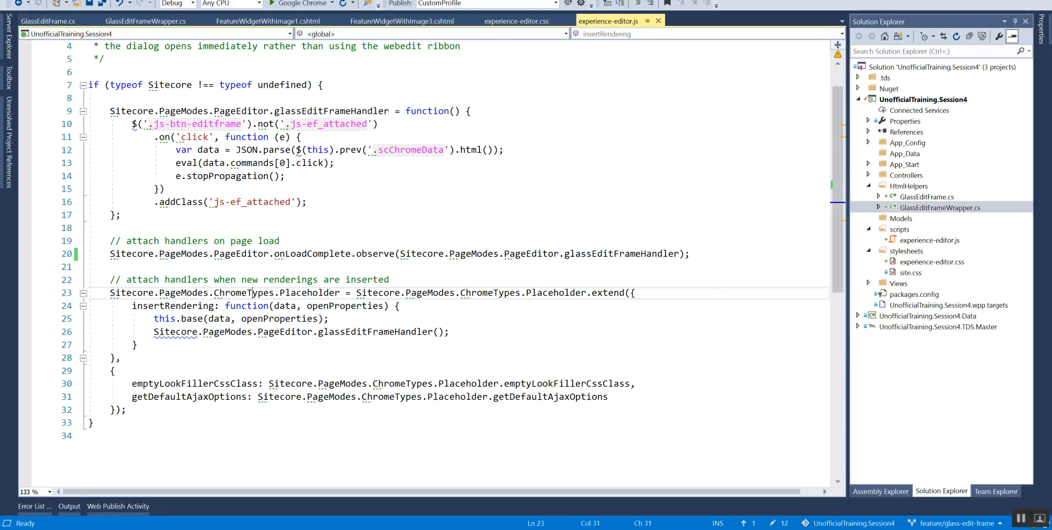
# Review the GlassEditFrame.cs EditFrame helper, then bring up GlassEditFrameWrapper.cs.
pyautogui.click(47, 20)
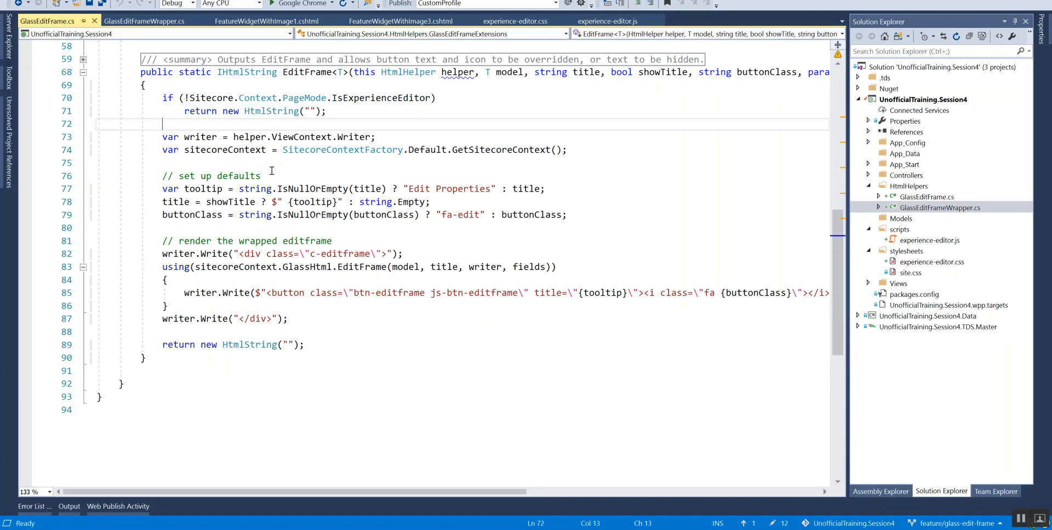
pyautogui.moveTo(301, 188)
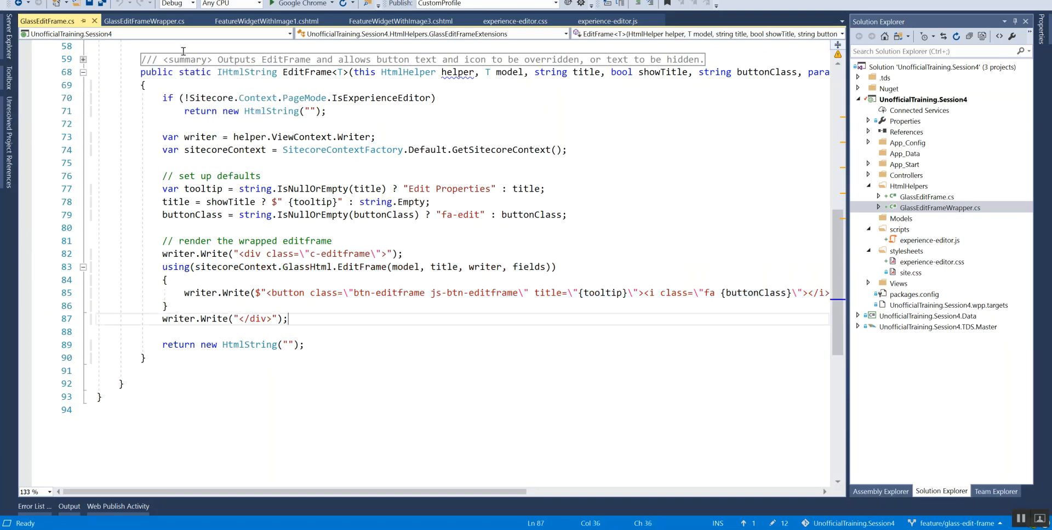
pyautogui.click(144, 21)
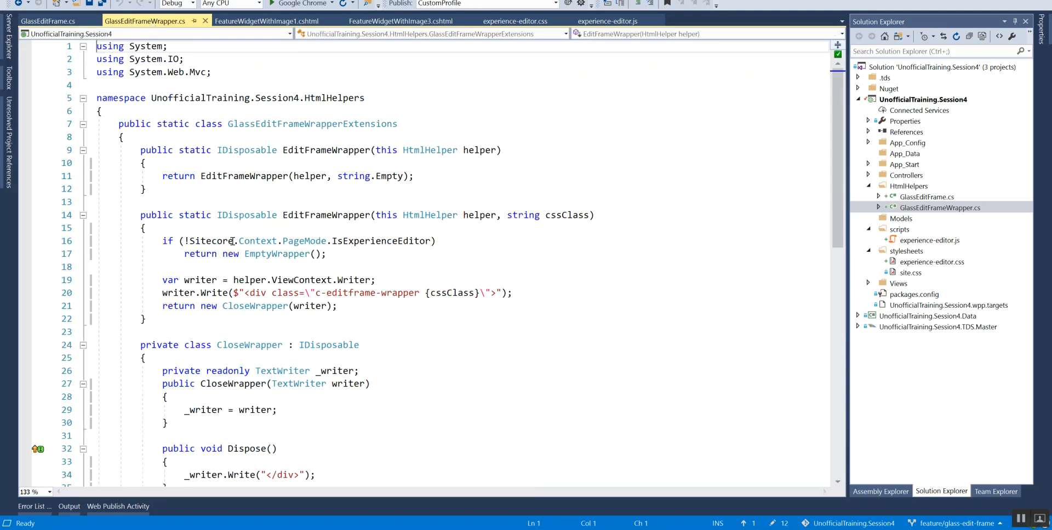
# Scroll through GlassEditFrameWrapper.cs and bring up the FeatureWidgetWithImage1.cshtml view.
pyautogui.scroll(-3)
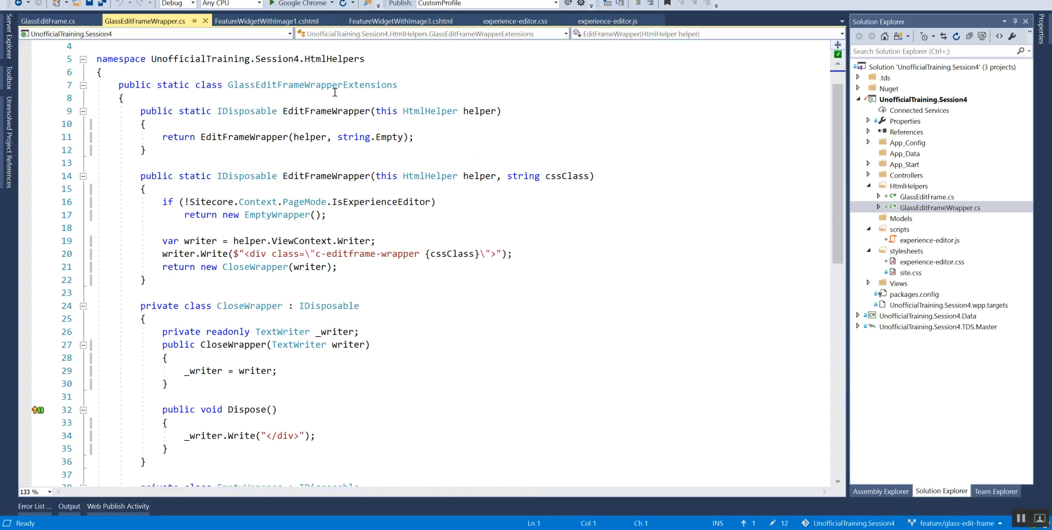
pyautogui.scroll(-3)
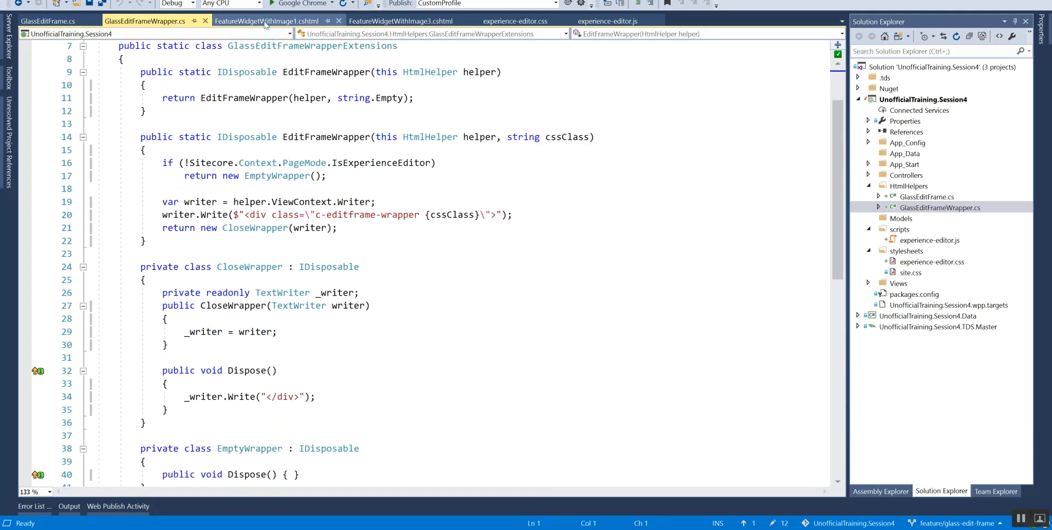
pyautogui.click(266, 21)
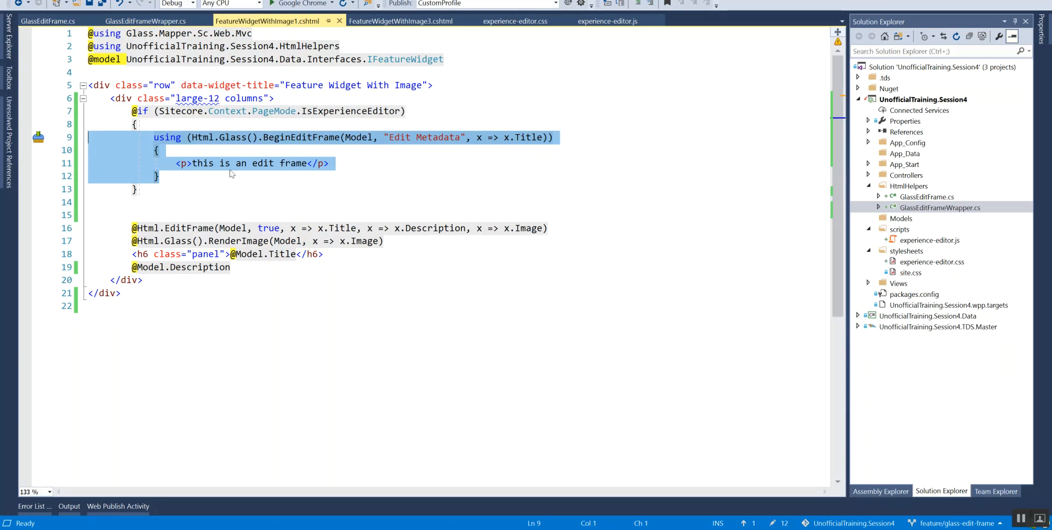
# Highlight BeginEditFrame and IsExperienceEditor, then replace Description with Image on line 16.
pyautogui.click(296, 137)
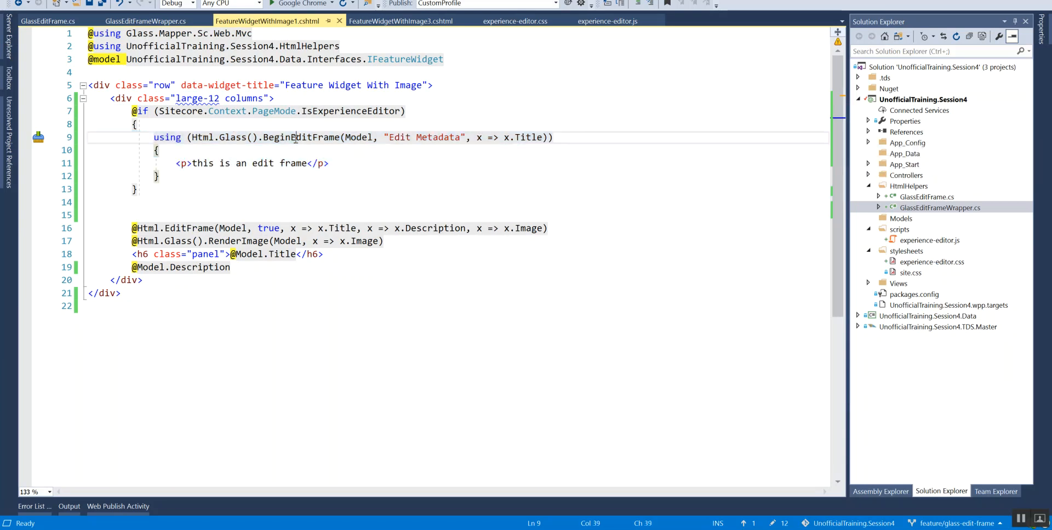
pyautogui.doubleClick(301, 137)
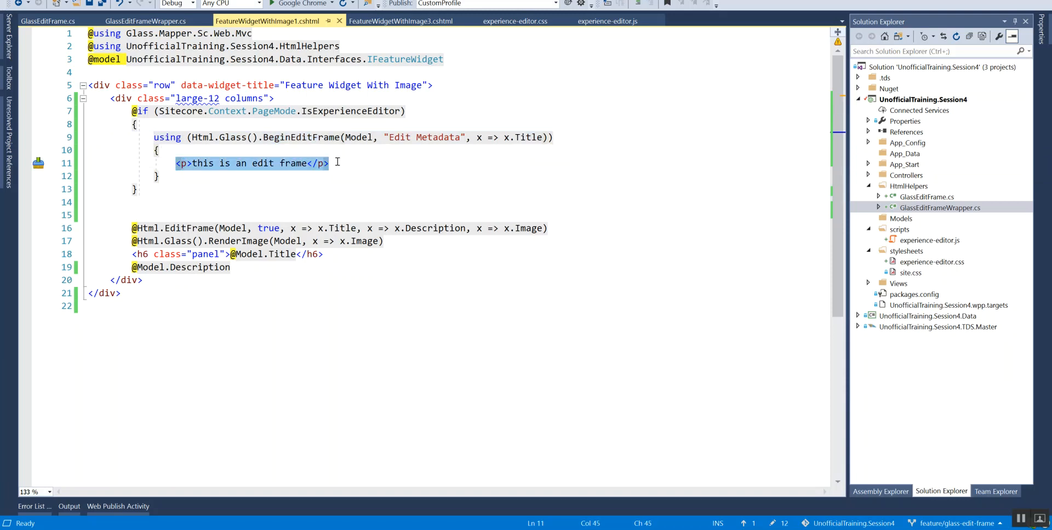
pyautogui.doubleClick(352, 110)
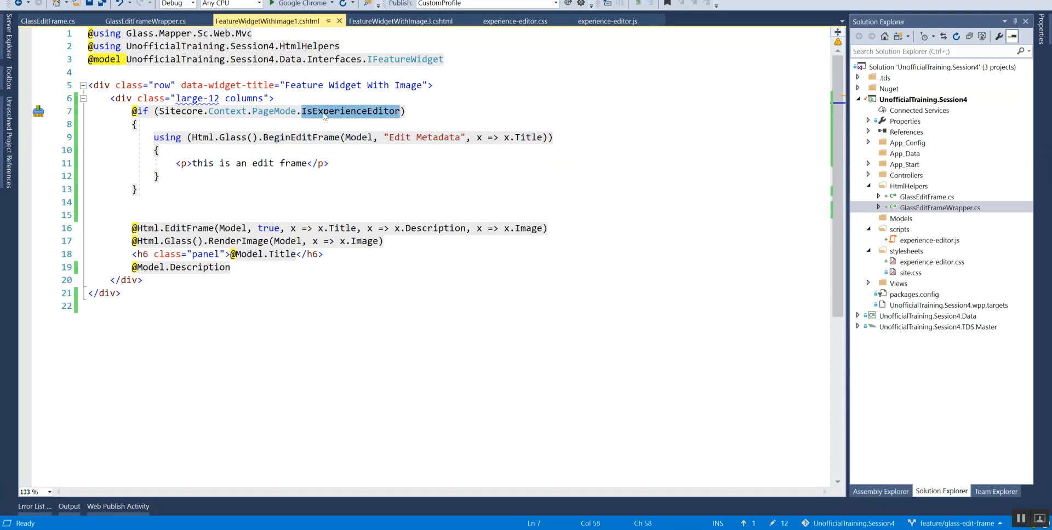
pyautogui.moveTo(324, 115)
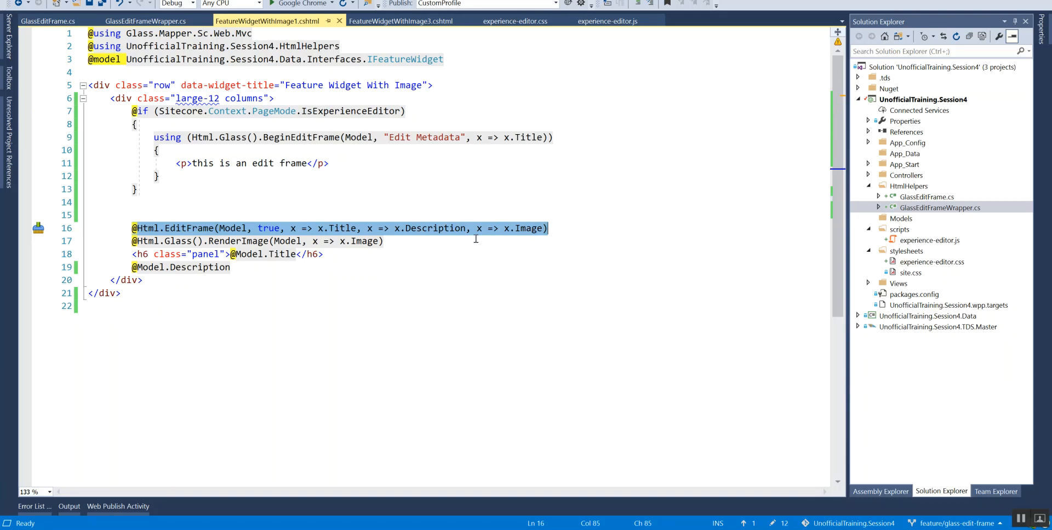
pyautogui.doubleClick(435, 228)
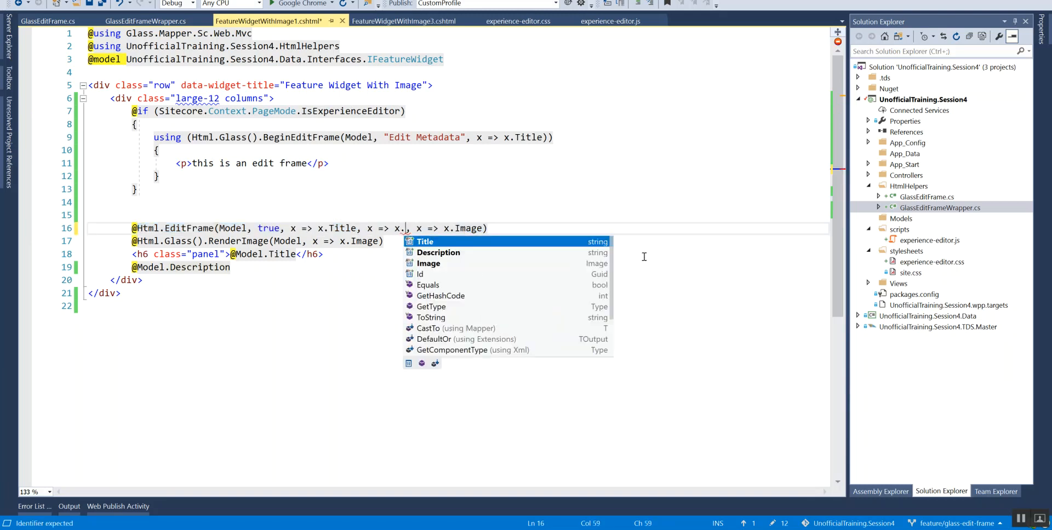
pyautogui.write('Image)')
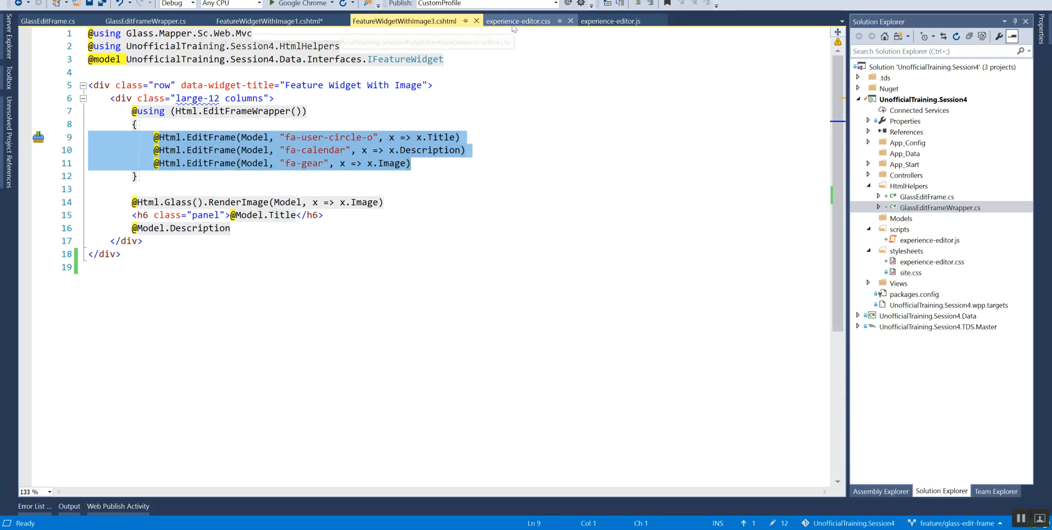
# Bring up experience-editor.css with its Glass Edit Frame extension styles.
pyautogui.click(517, 21)
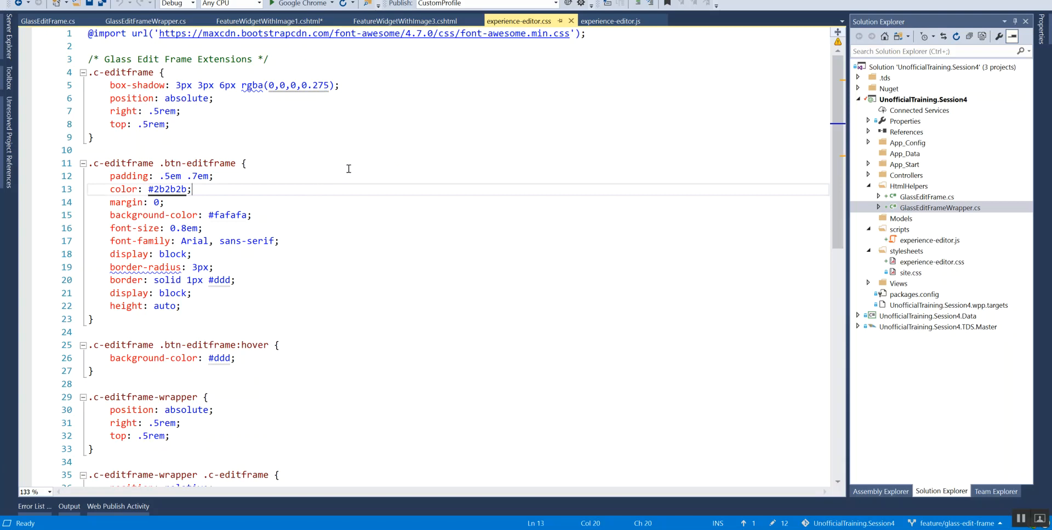
# Scroll the edit frame styles, then bring up the experience-editor.js script.
pyautogui.scroll(-3)
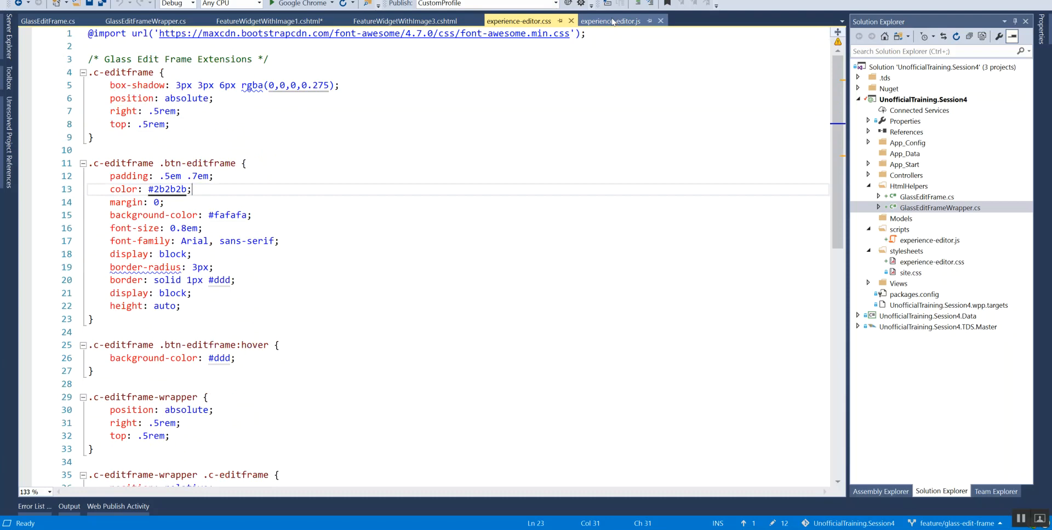
pyautogui.click(610, 21)
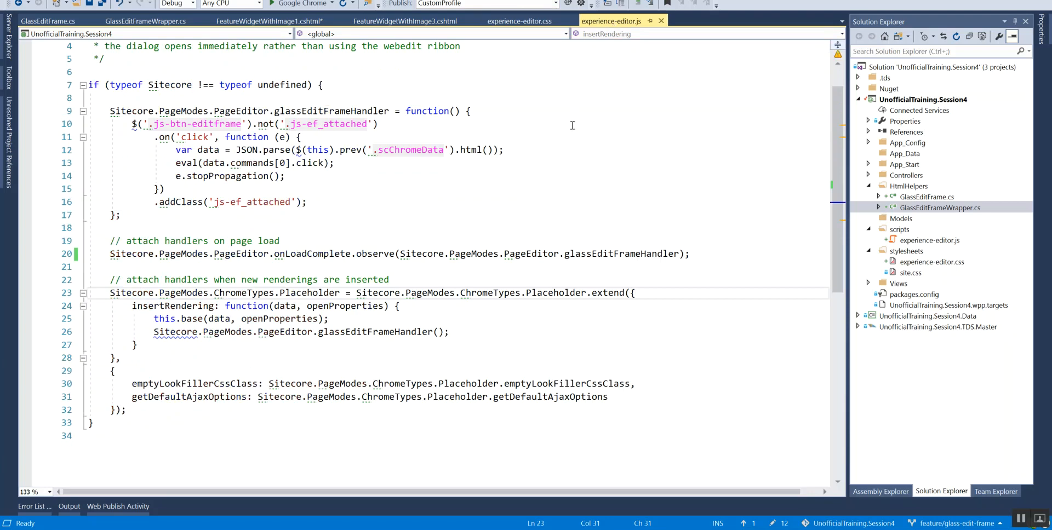
pyautogui.moveTo(289, 274)
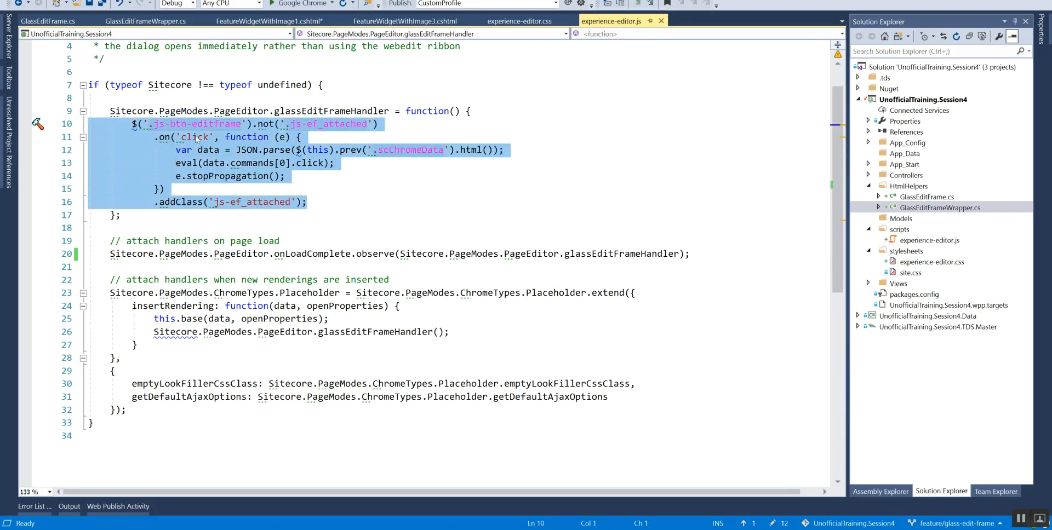
pyautogui.click(159, 123)
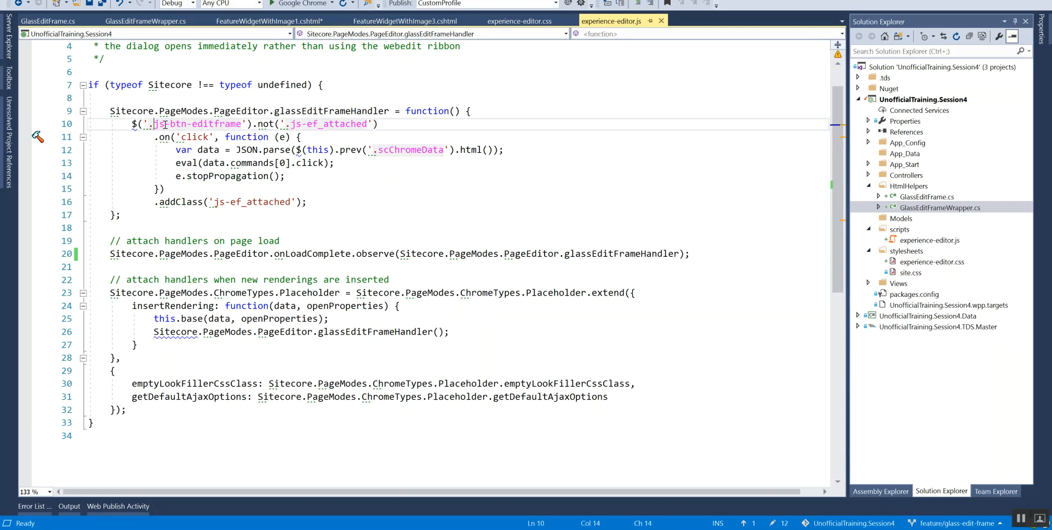
pyautogui.doubleClick(196, 124)
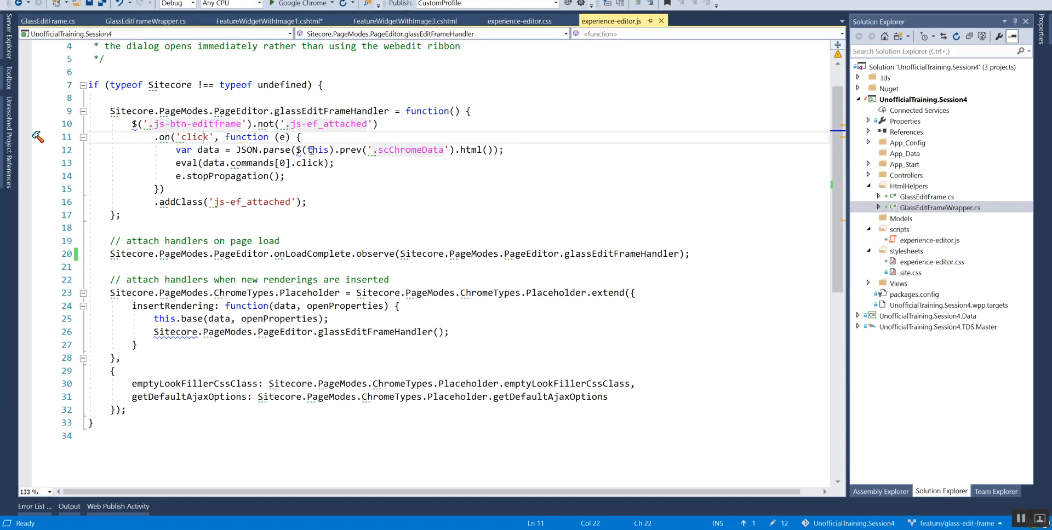
pyautogui.doubleClick(245, 149)
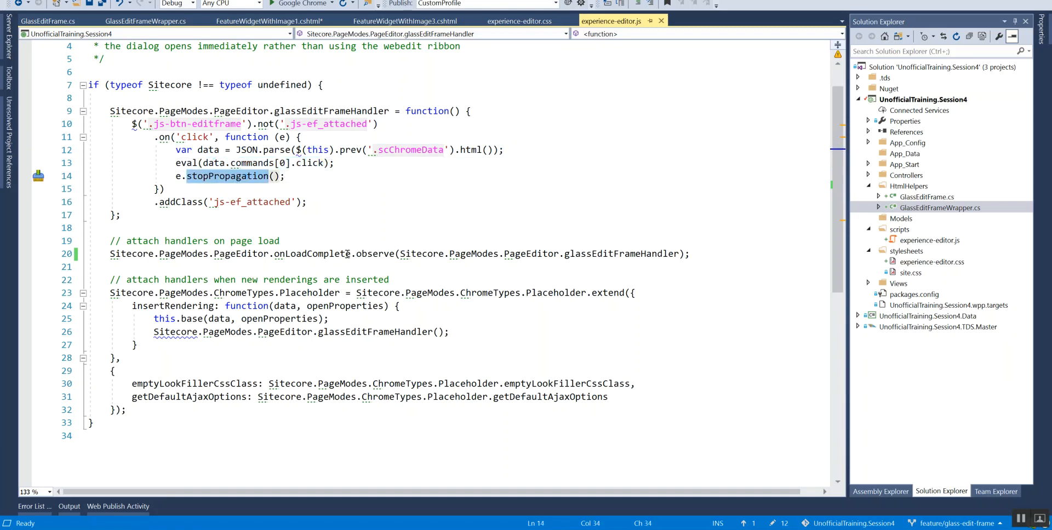
pyautogui.moveTo(346, 253)
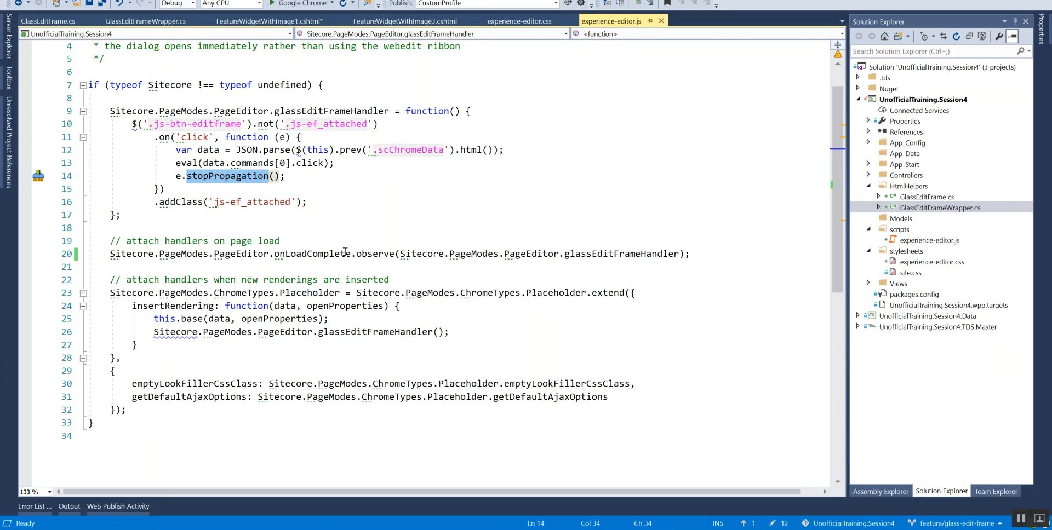
pyautogui.moveTo(238, 219)
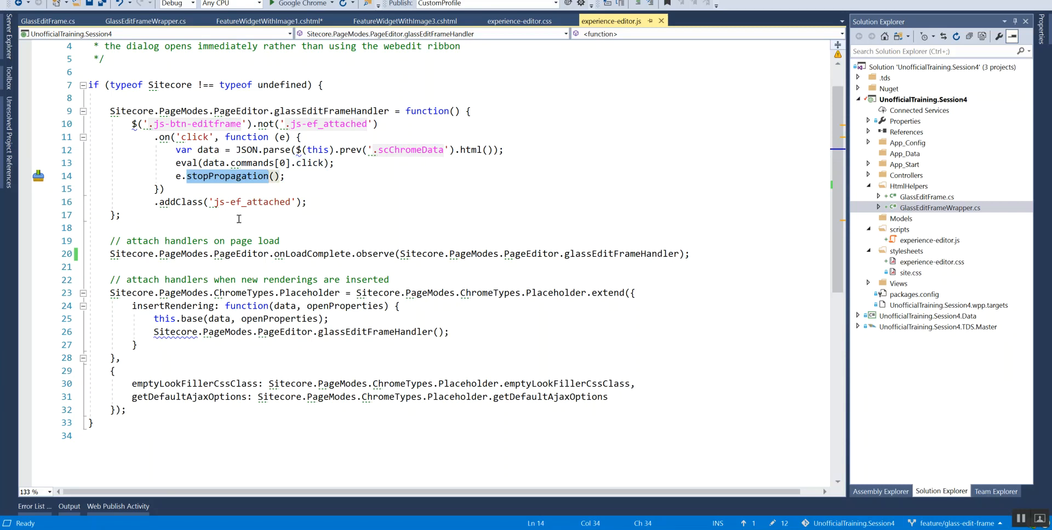
pyautogui.doubleClick(252, 202)
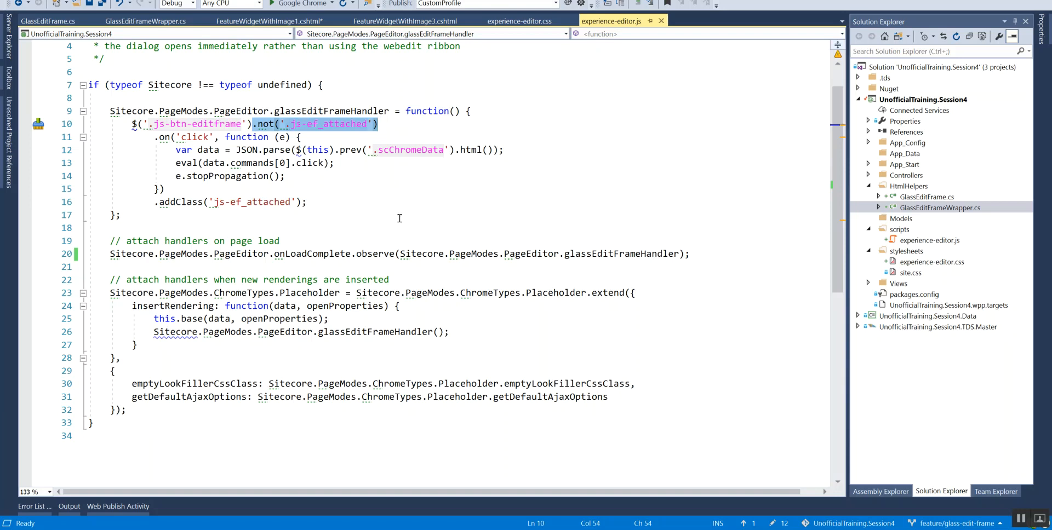
pyautogui.scroll(-3)
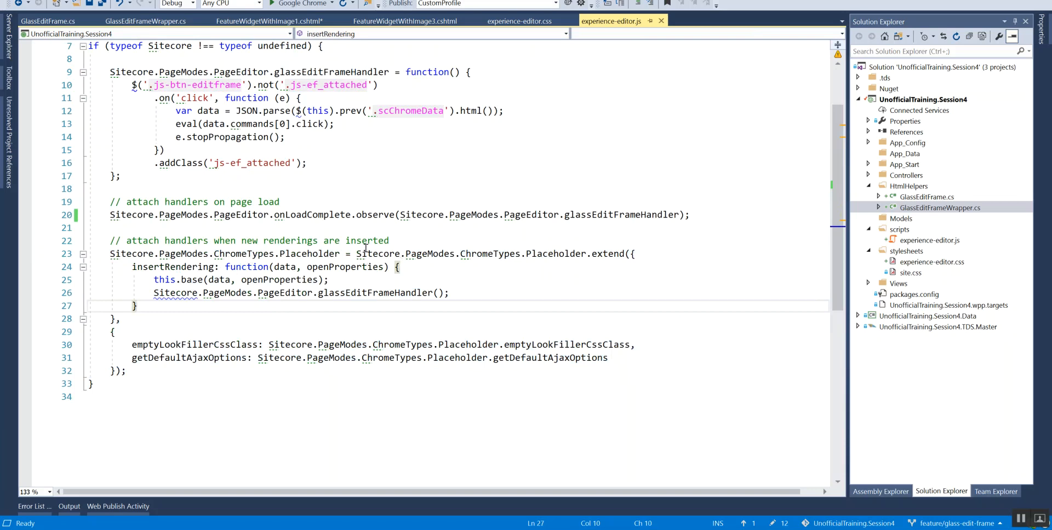
pyautogui.doubleClick(172, 266)
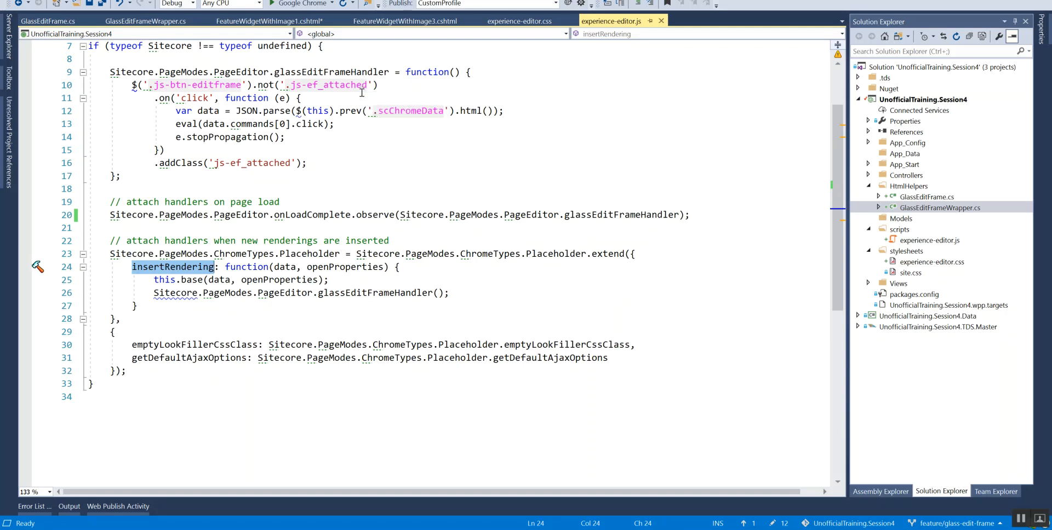
pyautogui.moveTo(326, 215)
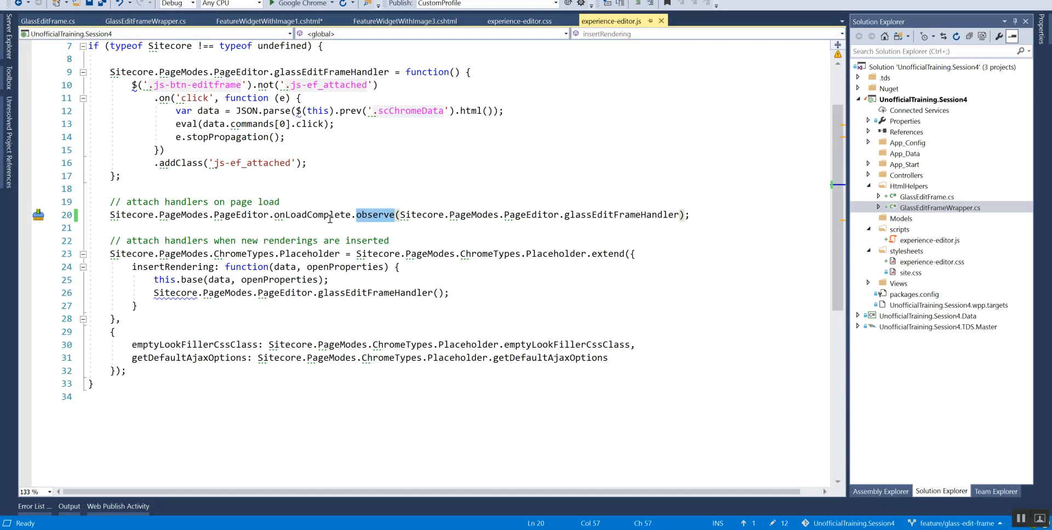
pyautogui.moveTo(268, 201)
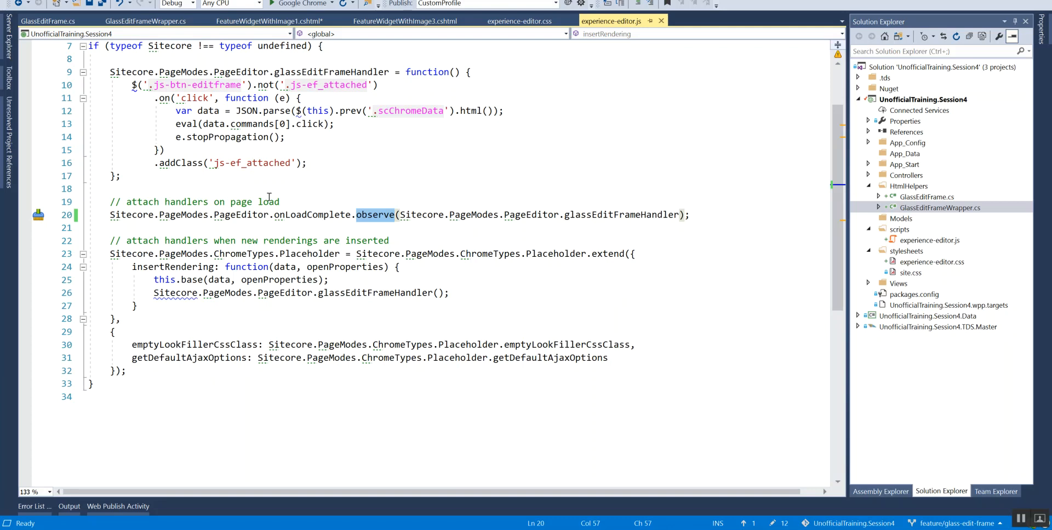